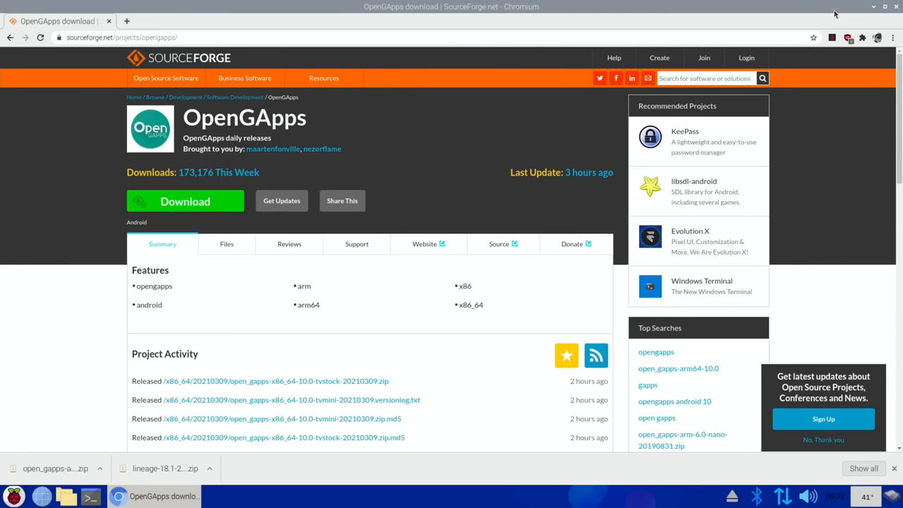
Minimize the Chromium window to reveal the desktop
{"action": "left_click", "coordinate": [884, 5]}
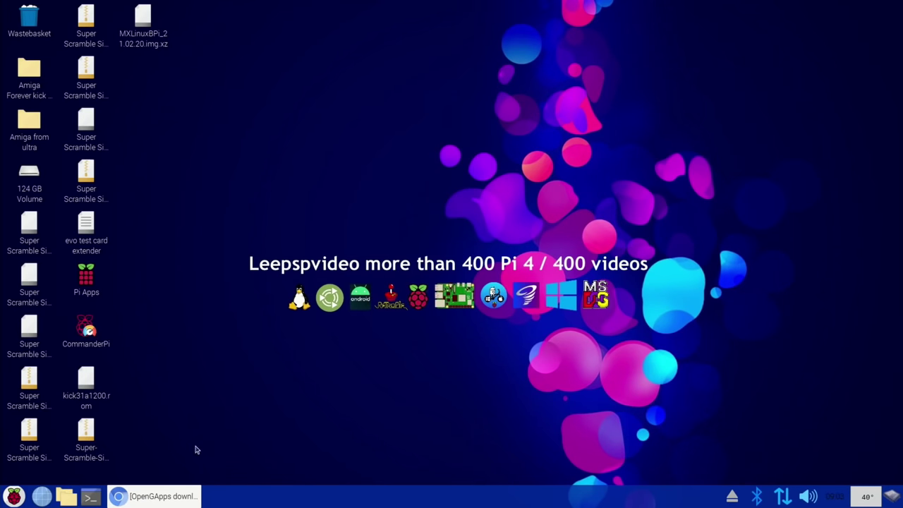
Browse to Downloads and bring up the context menu for the OpenGApps zip
{"action": "left_click", "coordinate": [65, 497]}
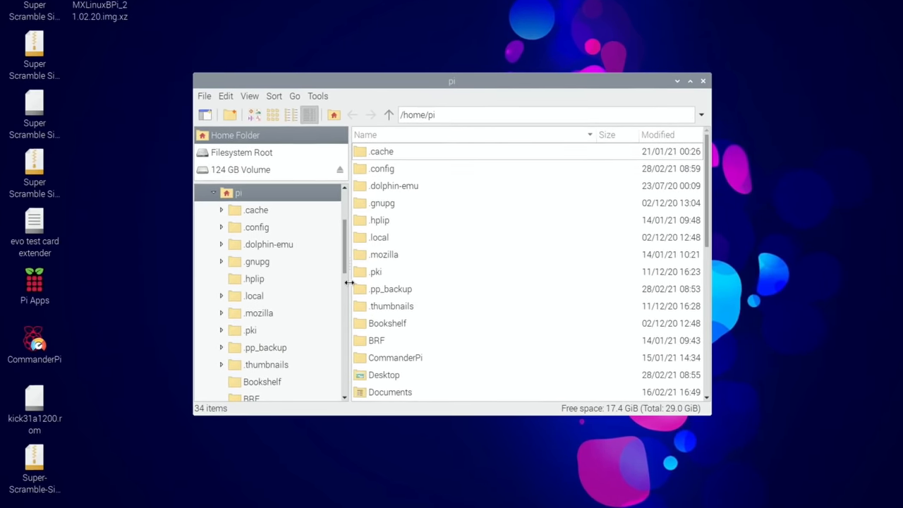
{"action": "left_click", "coordinate": [690, 81]}
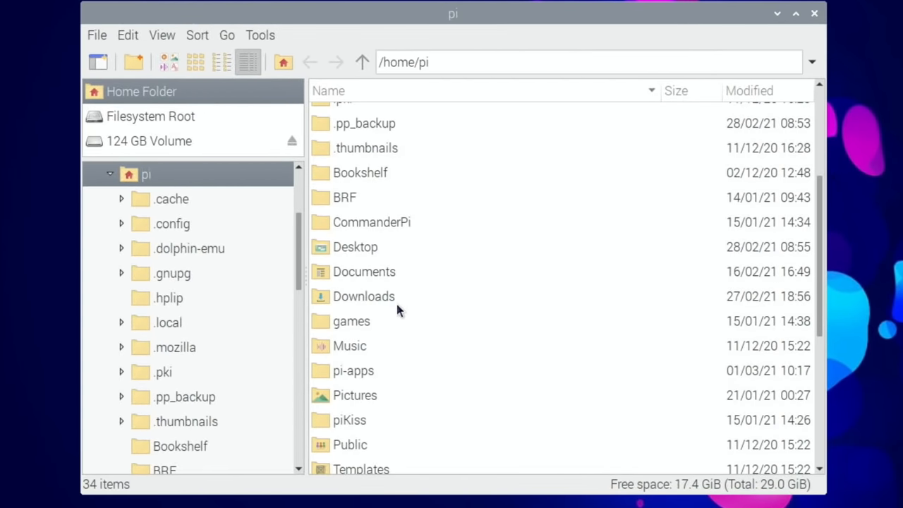
{"action": "double_click", "coordinate": [364, 296]}
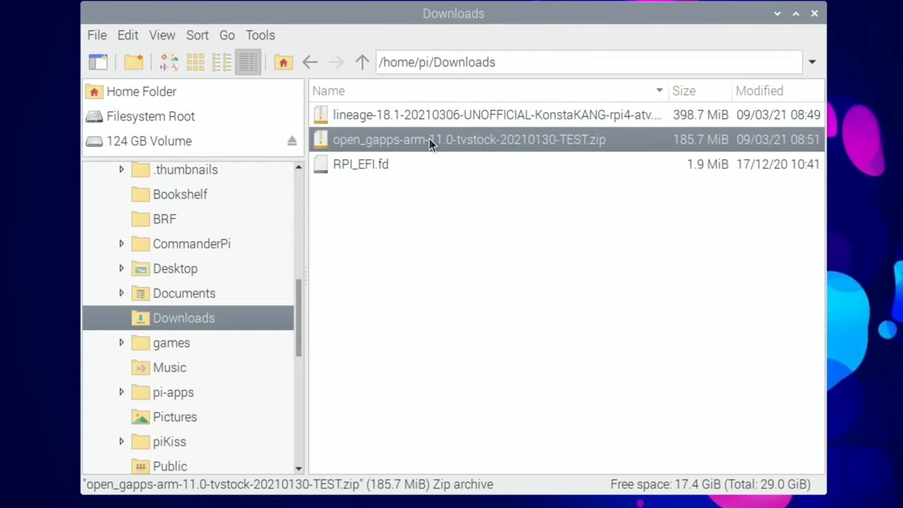
{"action": "right_click", "coordinate": [432, 140]}
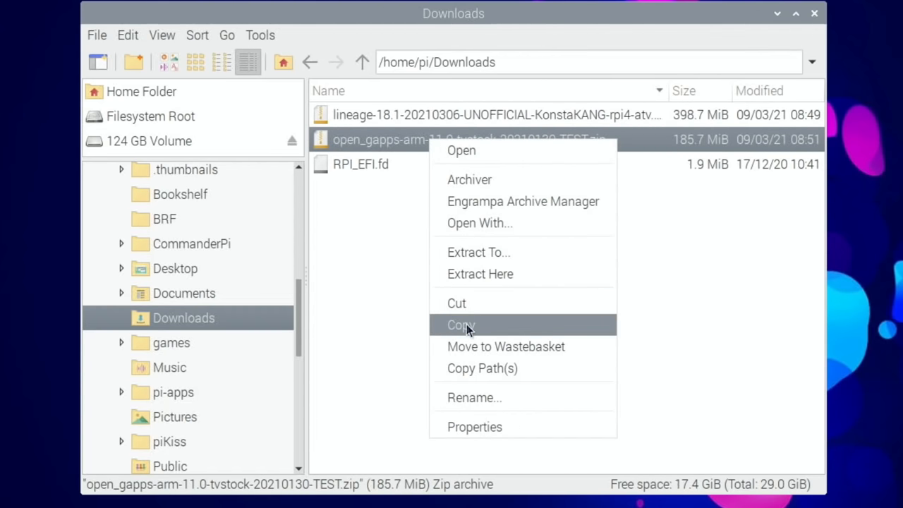
Switch to the 124 GB Volume drive and scroll its contents to paste the OpenGApps zip
{"action": "left_click", "coordinate": [150, 141]}
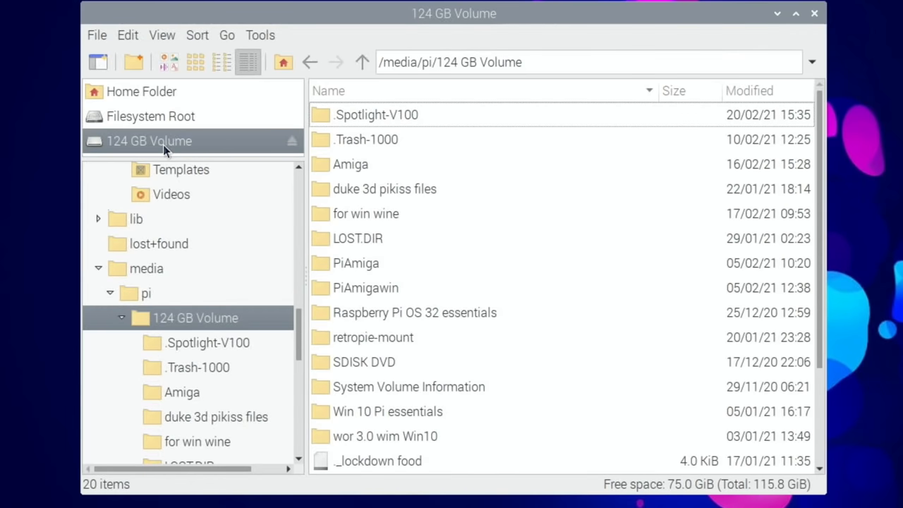
{"action": "scroll", "scroll_direction": "down", "scroll_amount": 3}
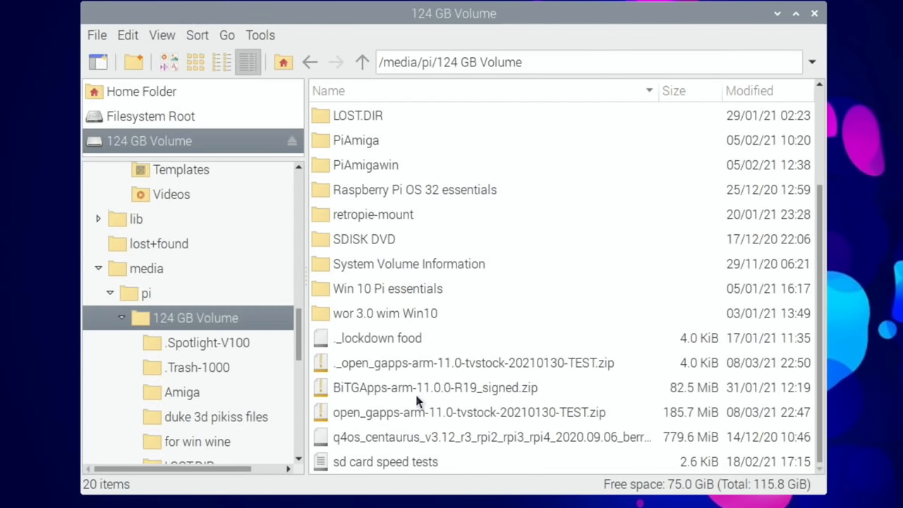
{"action": "mouse_move", "coordinate": [401, 364]}
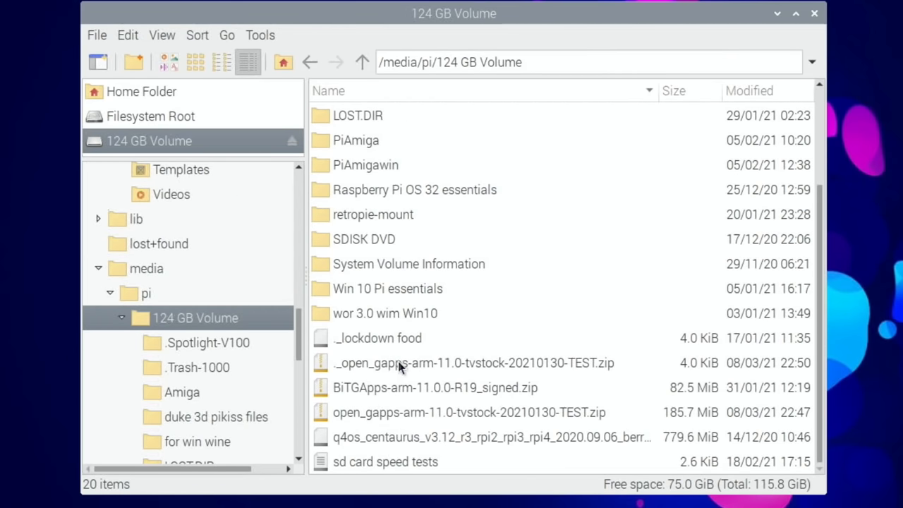
{"action": "mouse_move", "coordinate": [689, 69]}
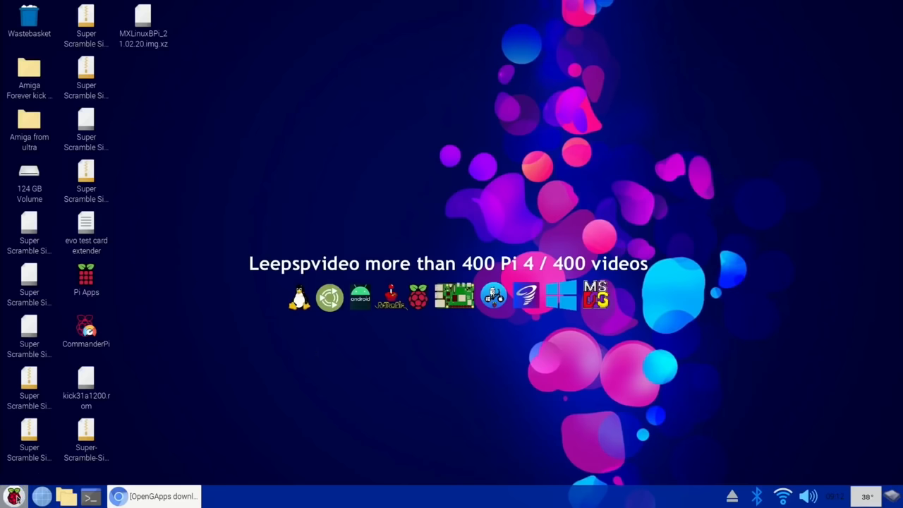
Launch Raspberry Pi Imager and bring up the CHOOSE OS list
{"action": "left_click", "coordinate": [11, 497]}
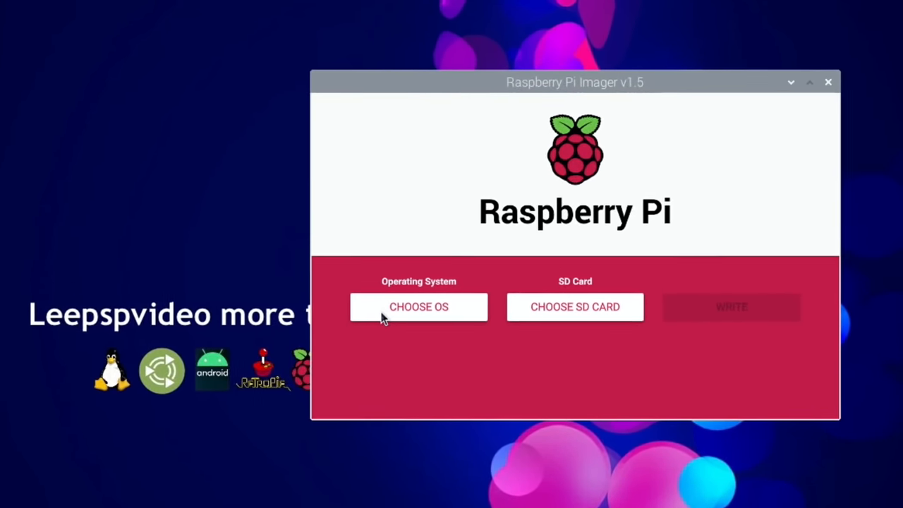
{"action": "left_click", "coordinate": [417, 306]}
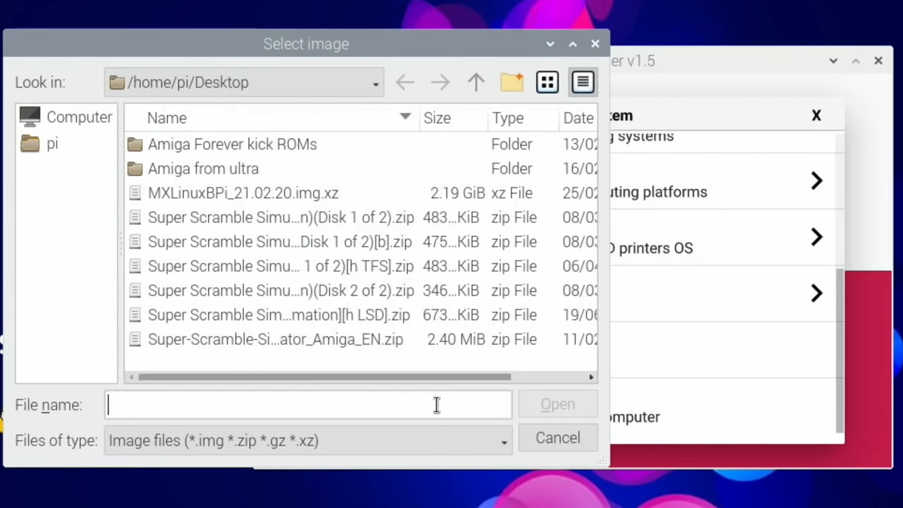
{"action": "mouse_move", "coordinate": [65, 156]}
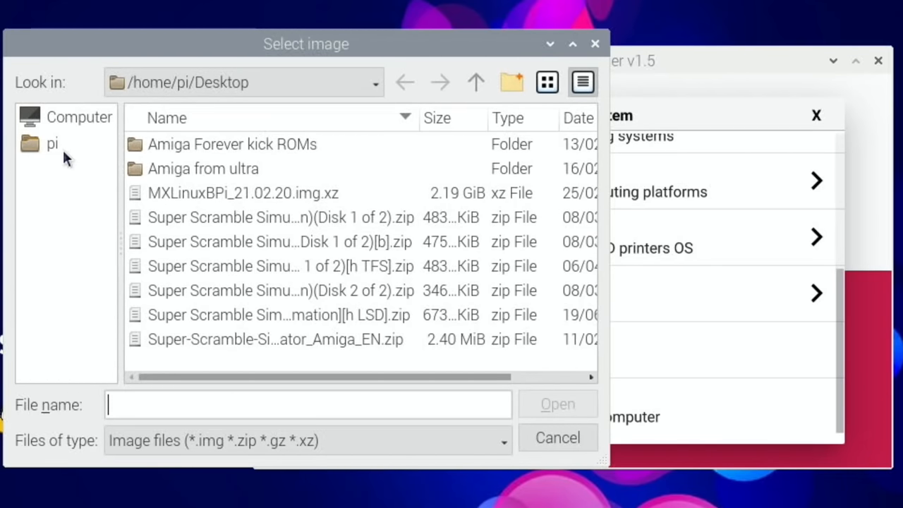
Select the LineageOS 18.1 Android TV zip from pi's Downloads as the image to write
{"action": "left_click", "coordinate": [51, 144]}
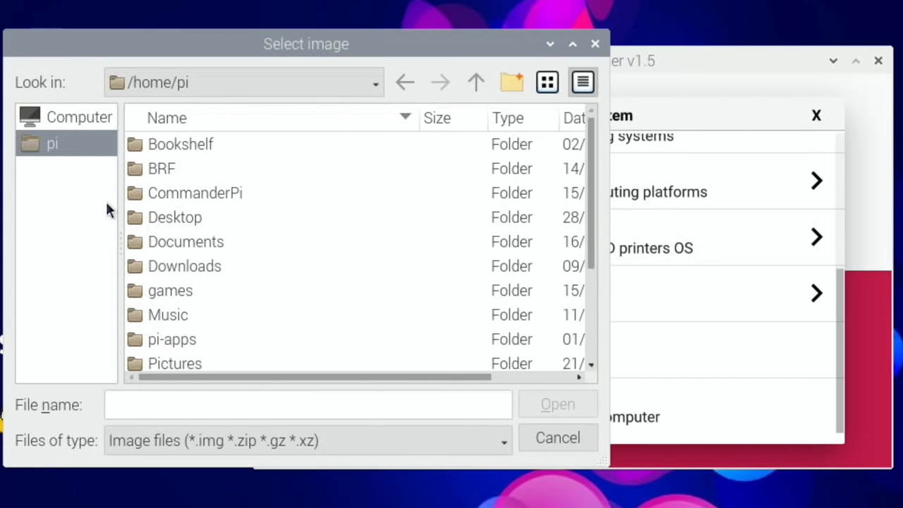
{"action": "double_click", "coordinate": [184, 265]}
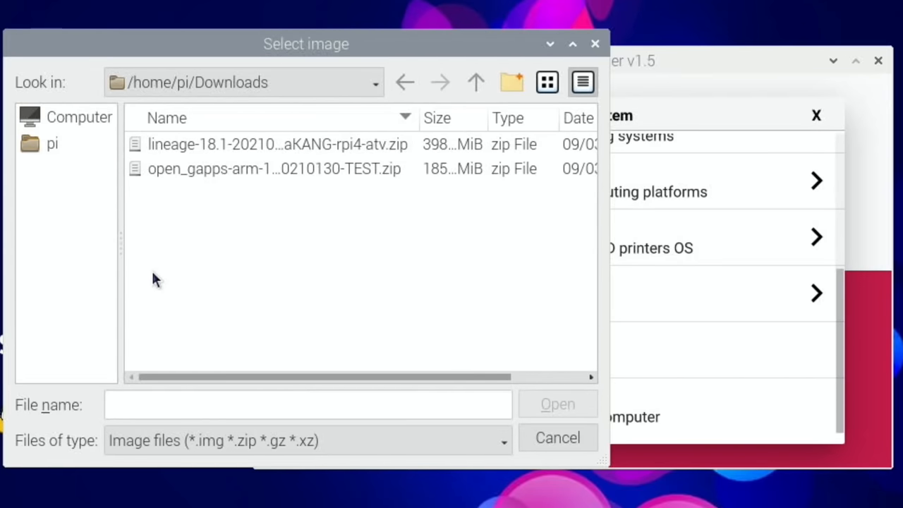
{"action": "mouse_move", "coordinate": [194, 204]}
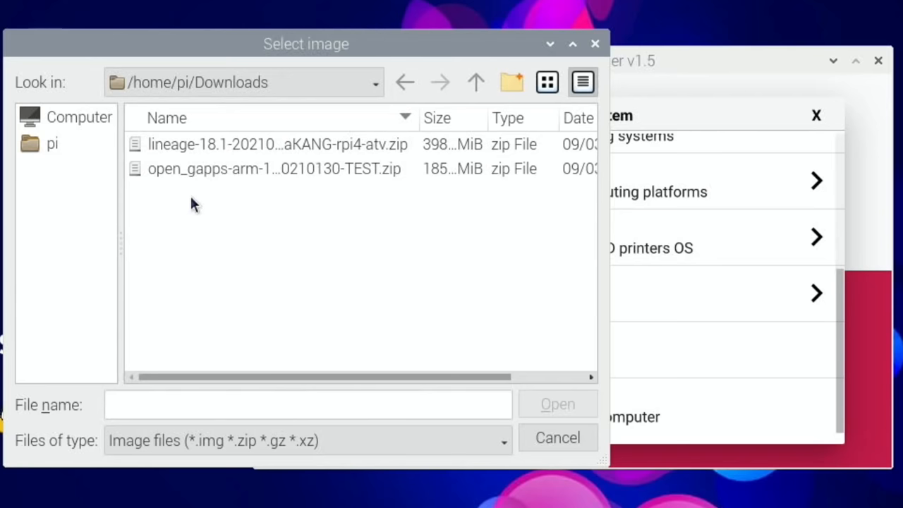
{"action": "left_click", "coordinate": [275, 144]}
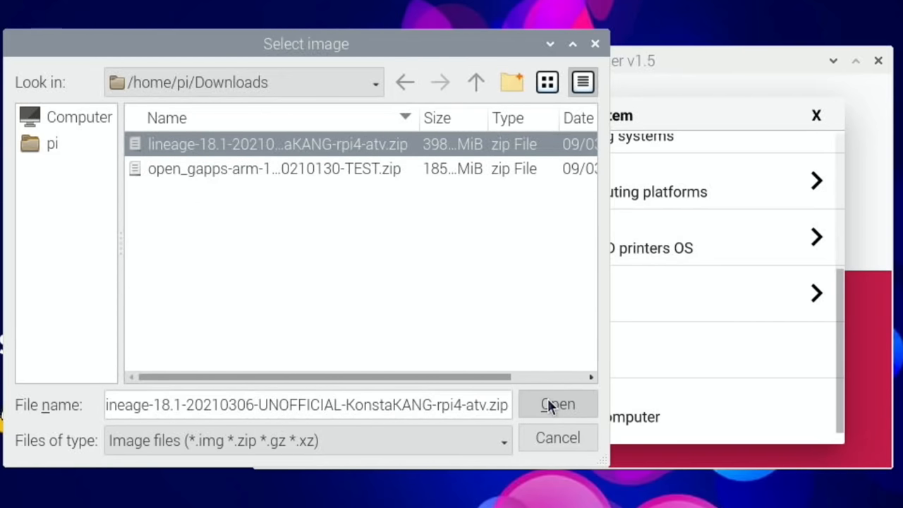
{"action": "left_click", "coordinate": [557, 404]}
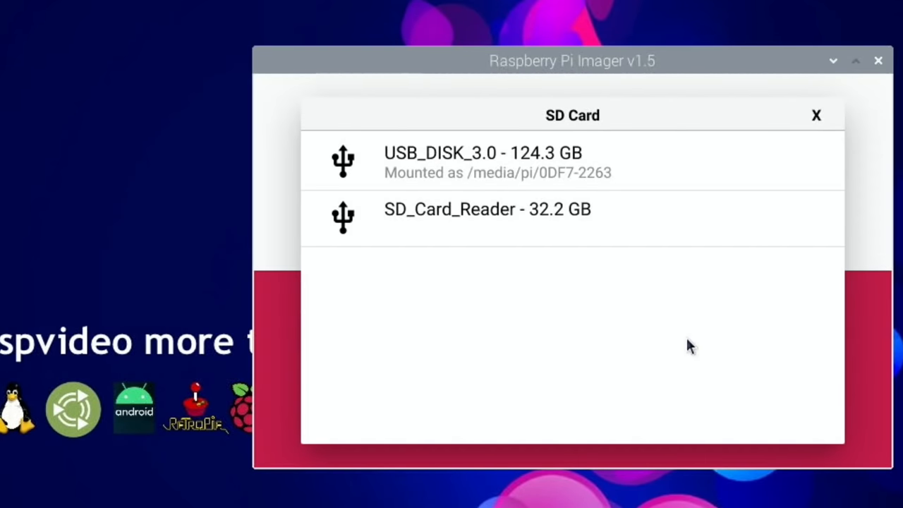
{"action": "mouse_move", "coordinate": [561, 219]}
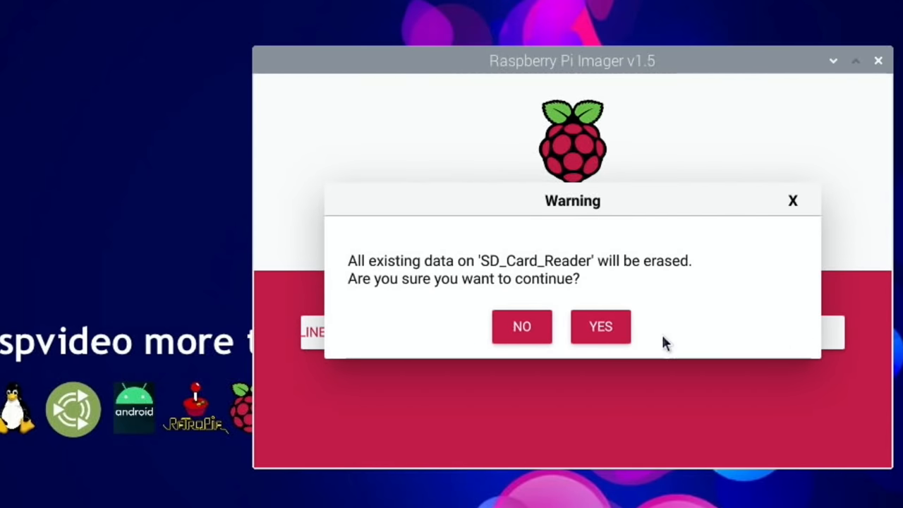
Confirm erasing the 32.2 GB SD card and start writing the image
{"action": "left_click", "coordinate": [601, 326]}
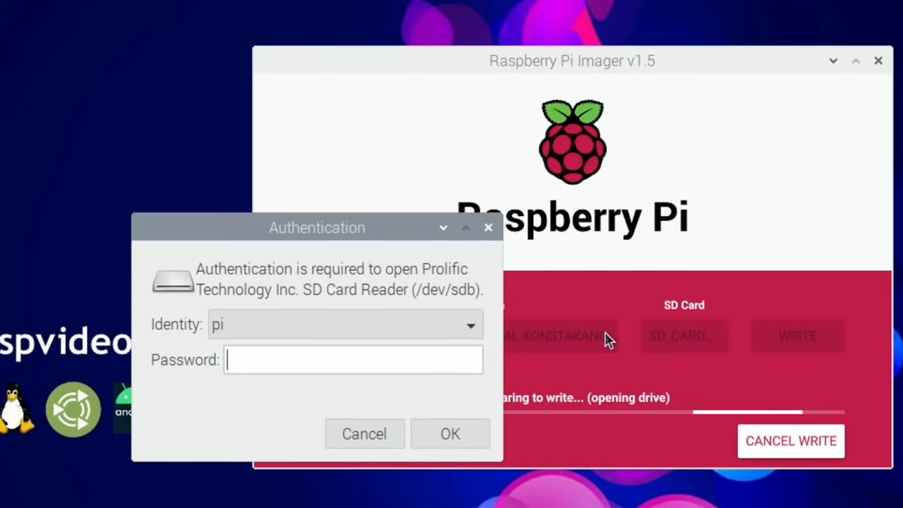